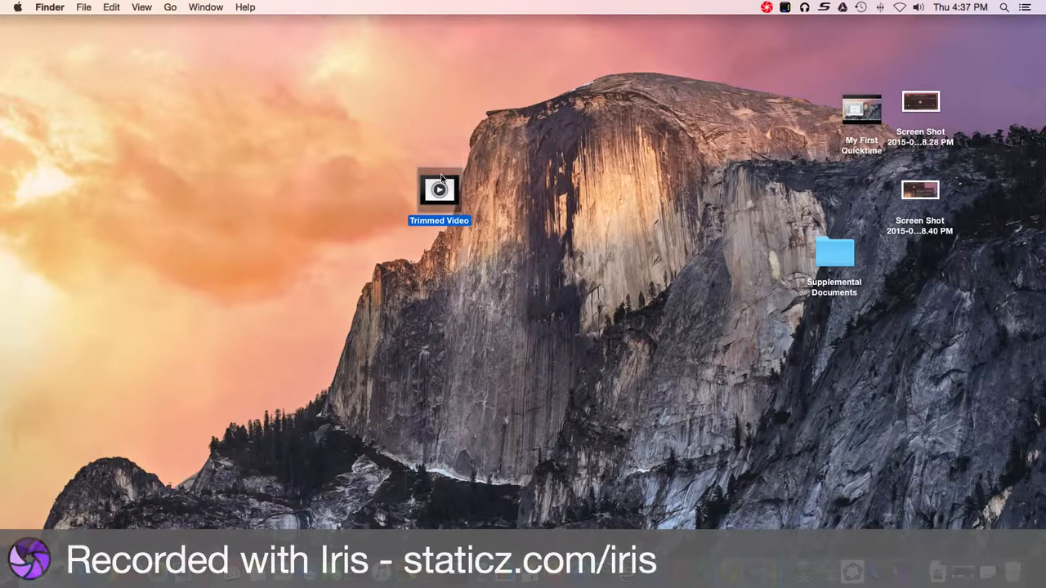
# Load the Trimmed Video movie and reveal its sharing destinations, YouTube among them
pyautogui.doubleClick(438, 190)
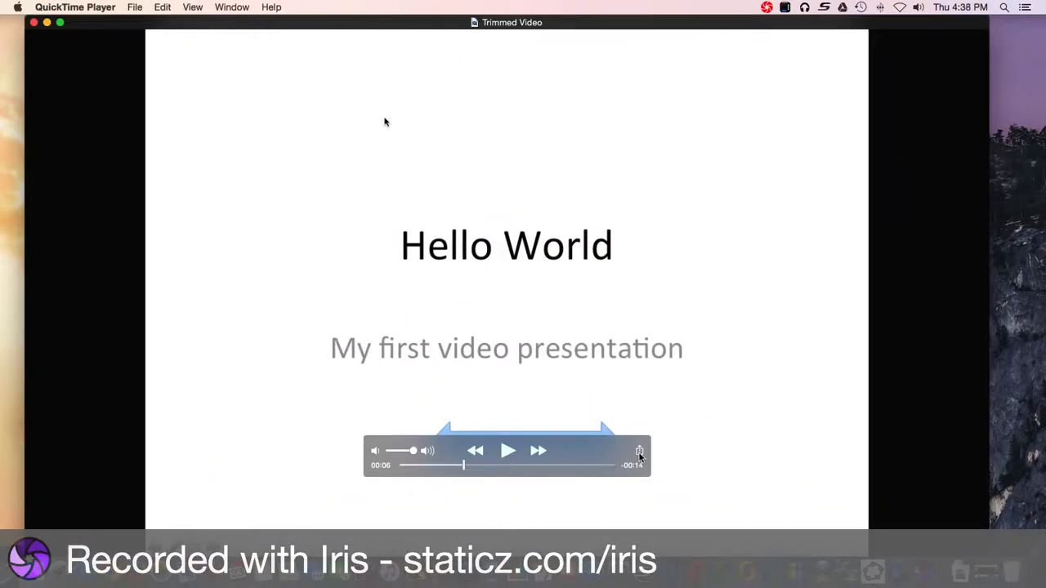
pyautogui.click(640, 451)
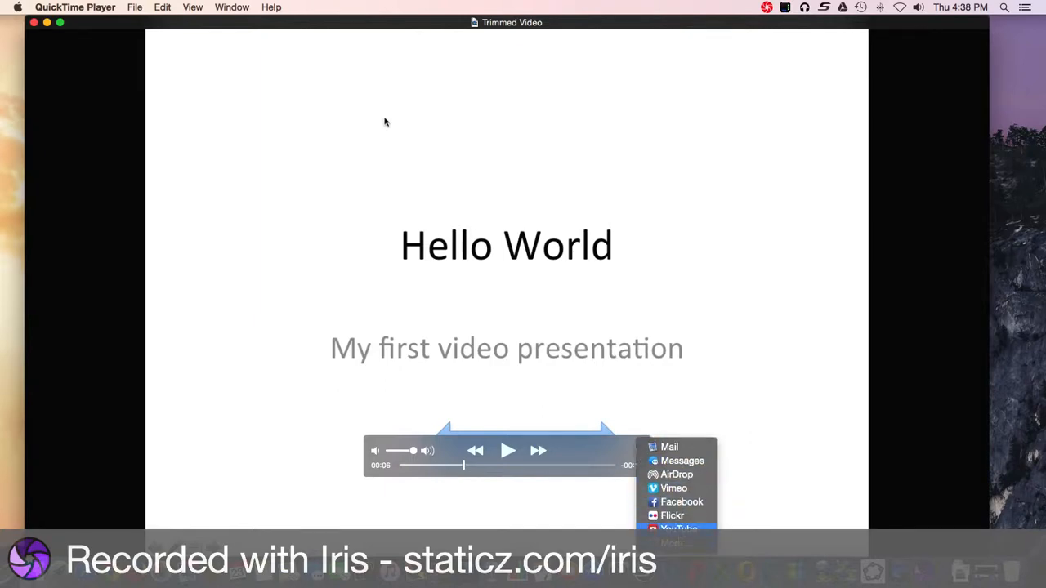
pyautogui.click(679, 528)
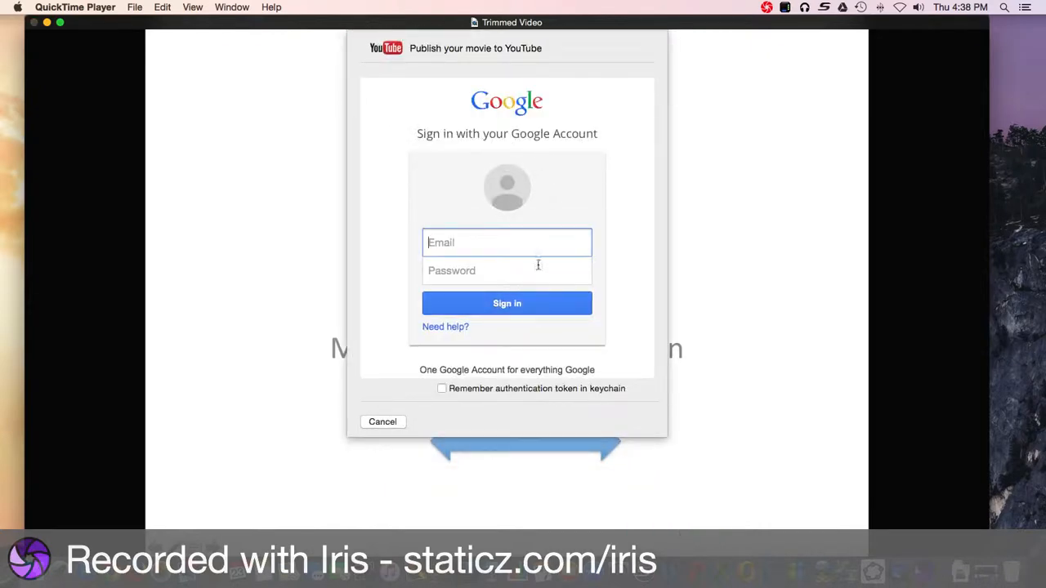
pyautogui.moveTo(591, 252)
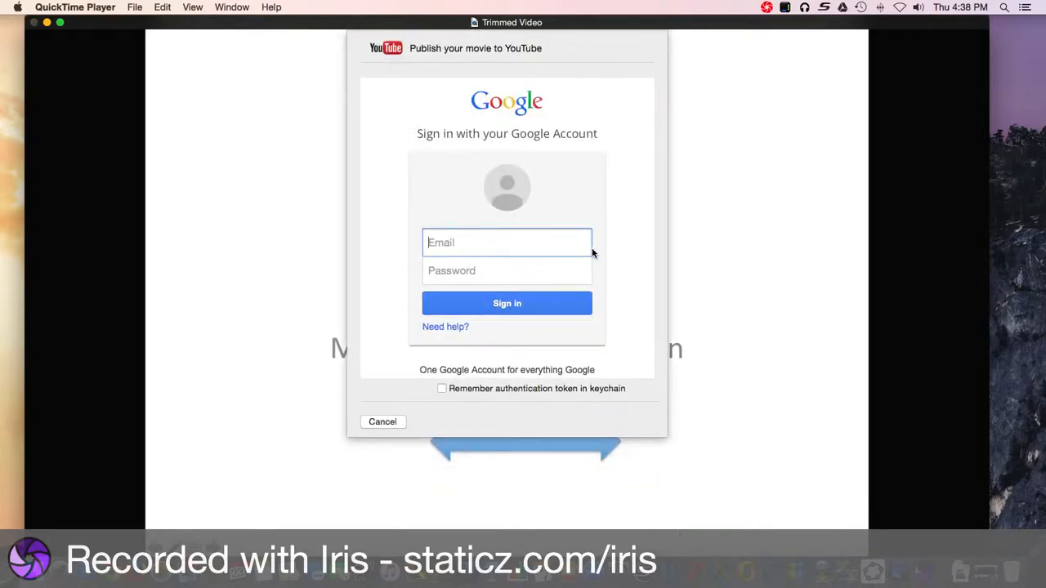
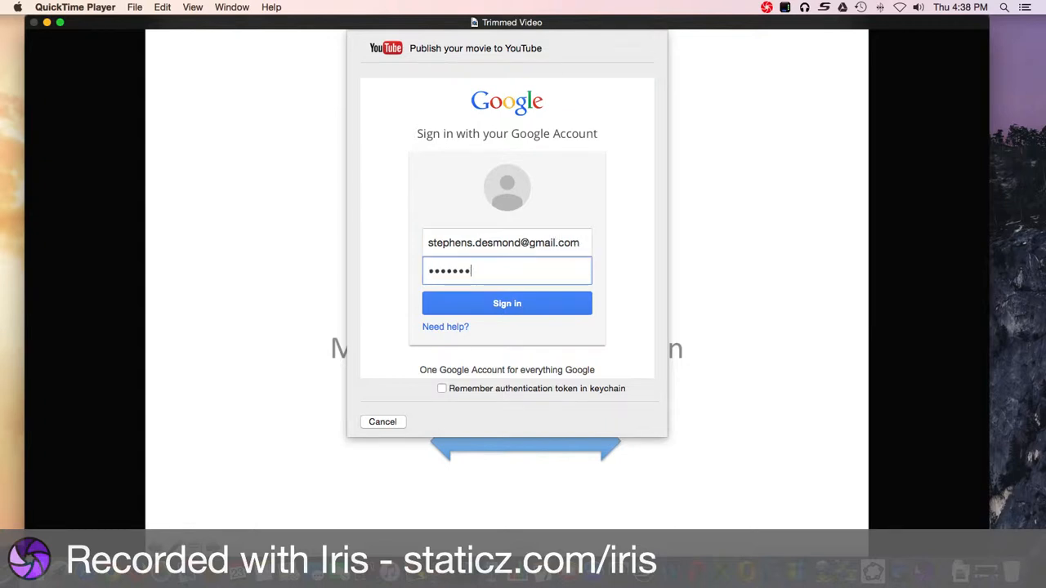
pyautogui.click(507, 302)
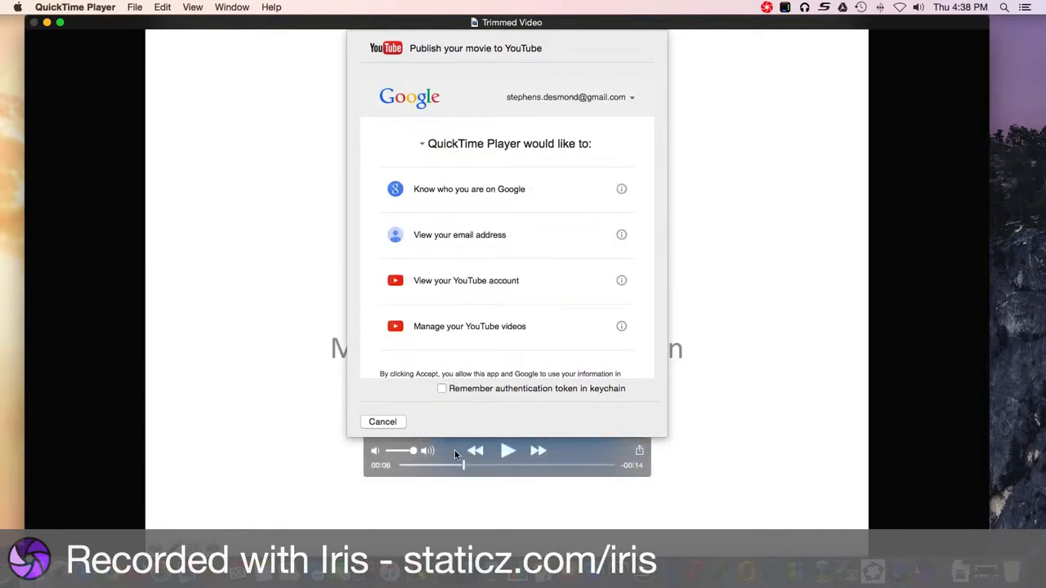
# Remember the authentication token in the keychain and accept the requested YouTube permissions
pyautogui.click(442, 389)
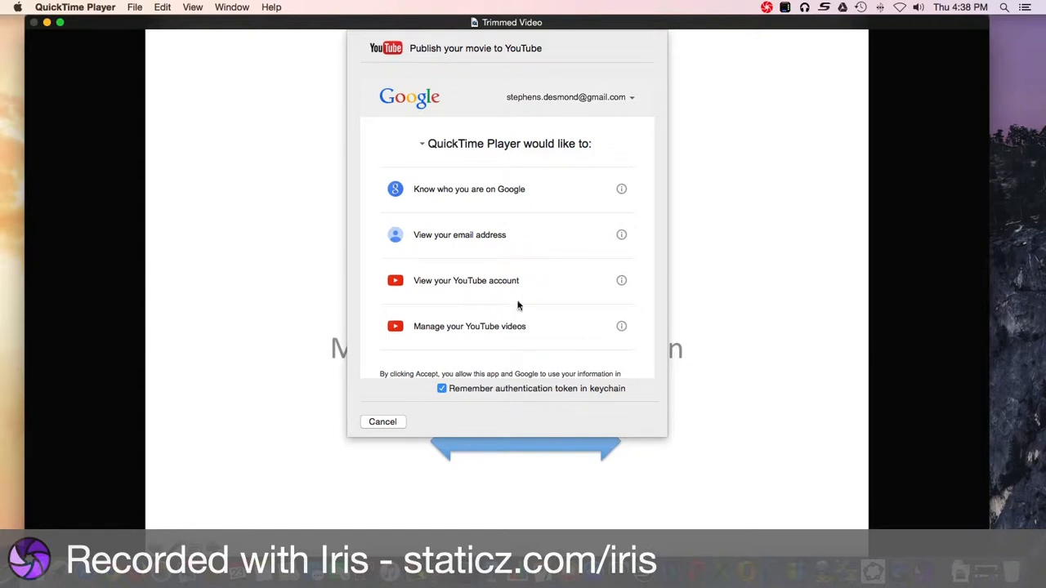
pyautogui.scroll(-3)
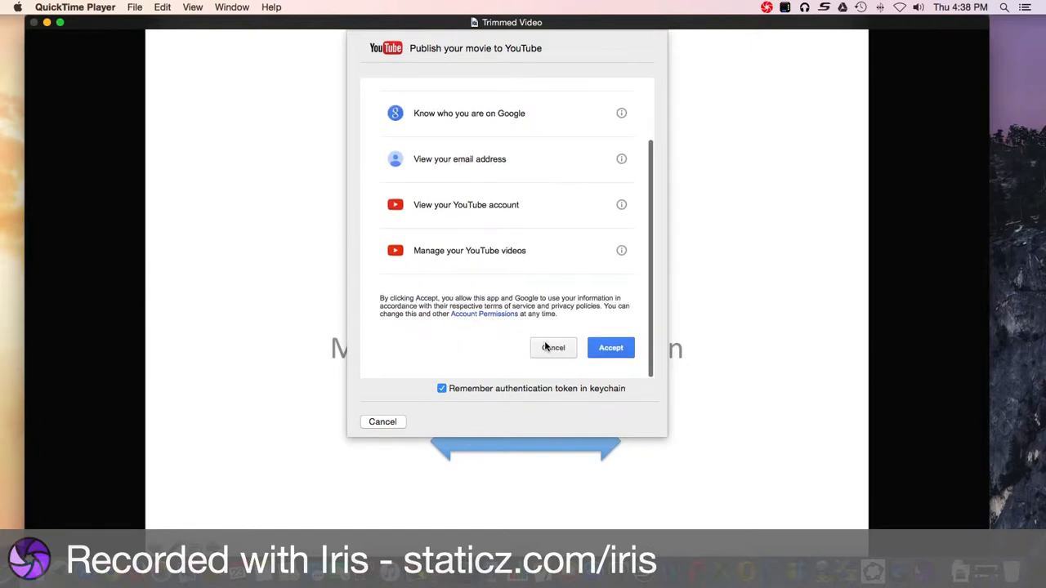
pyautogui.click(611, 346)
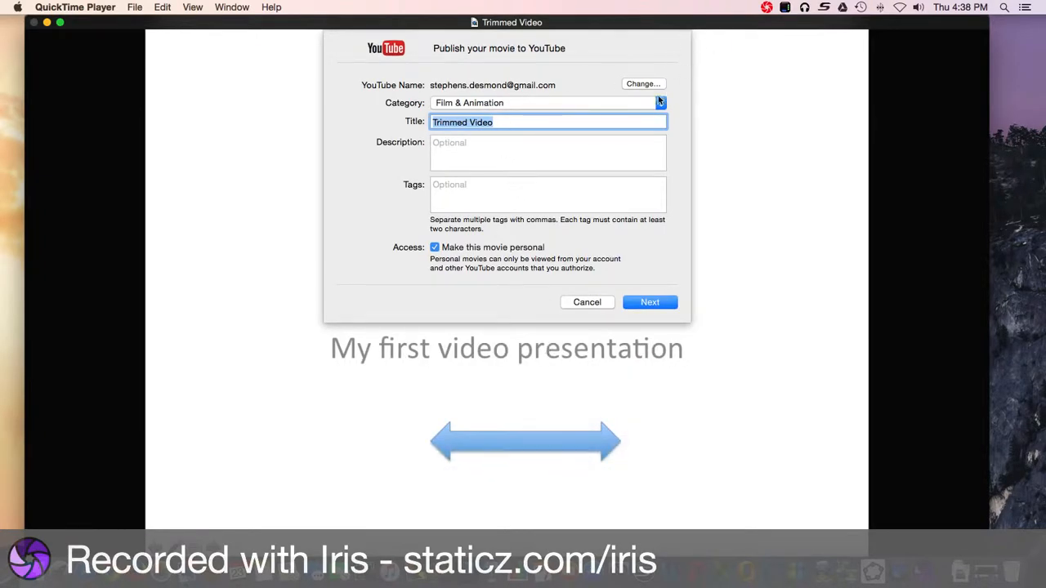
# Set the upload category to Education and uncheck 'Make this movie personal'
pyautogui.click(542, 102)
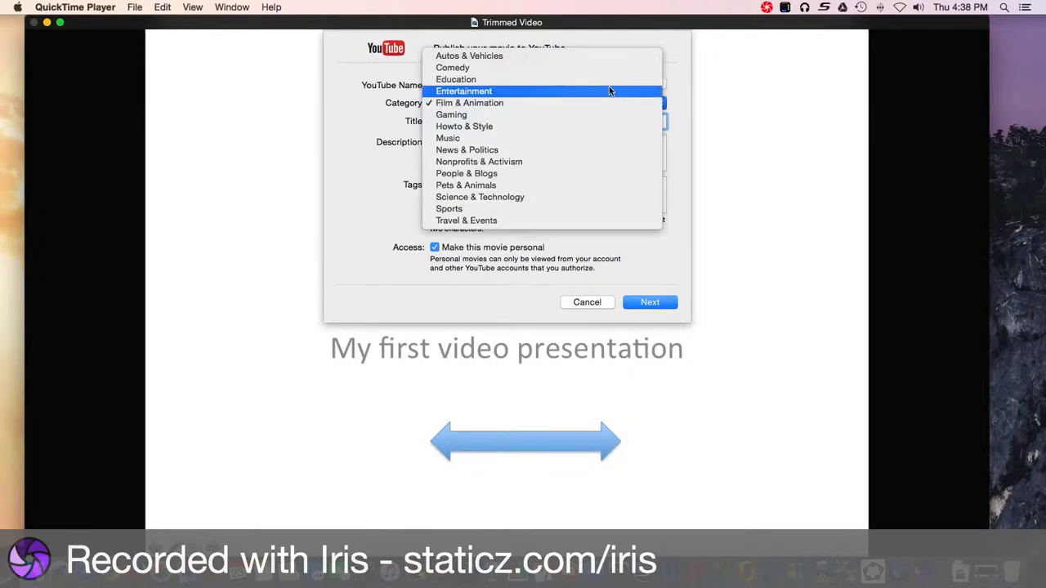
pyautogui.click(456, 79)
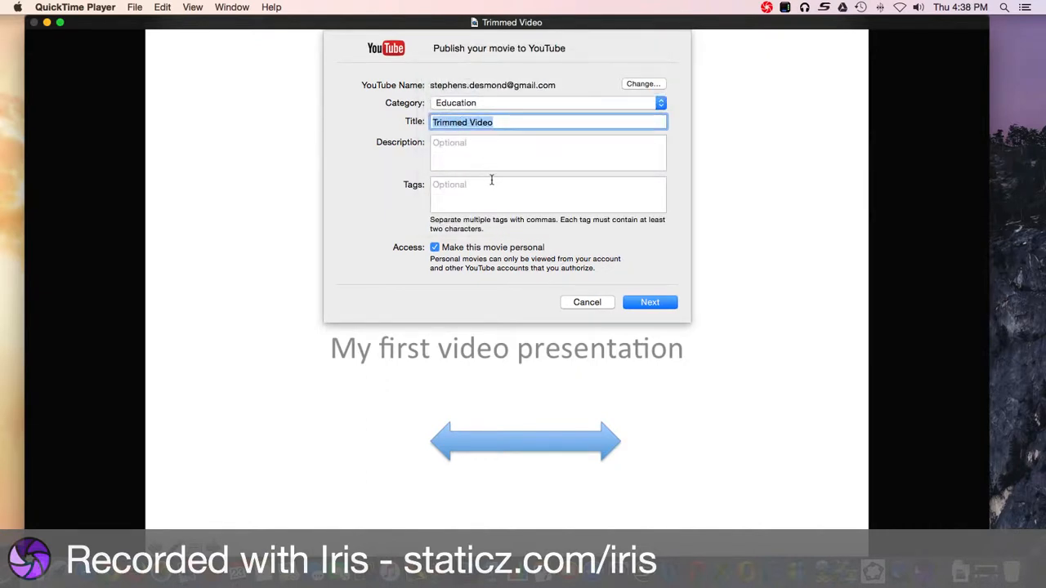
pyautogui.moveTo(506, 288)
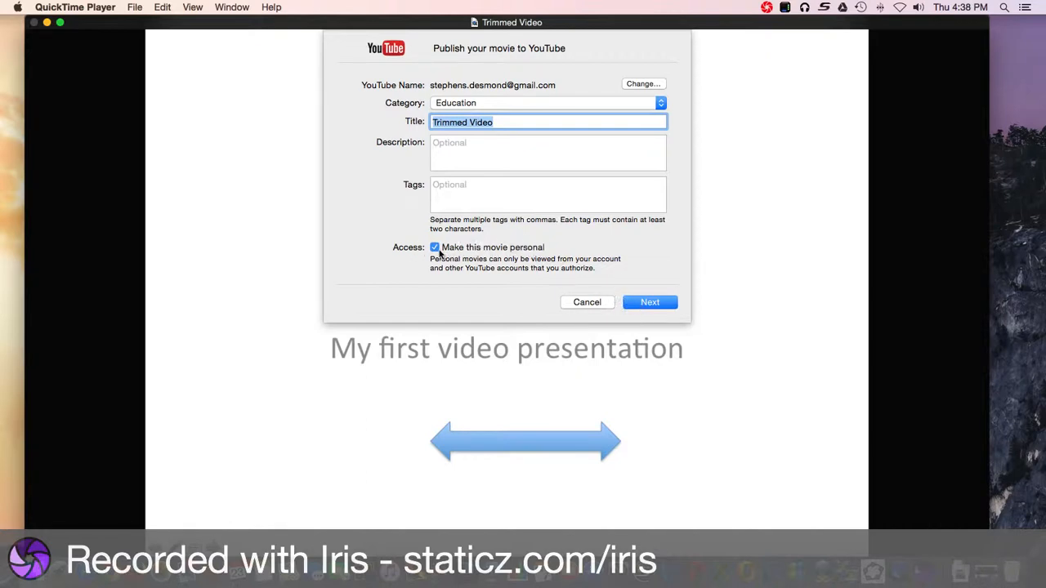
pyautogui.click(435, 247)
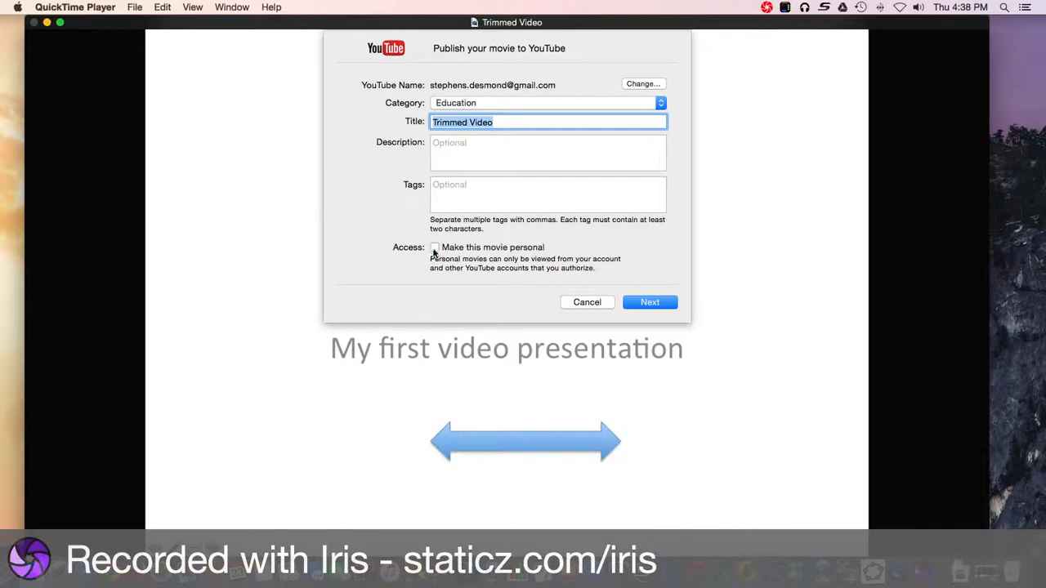